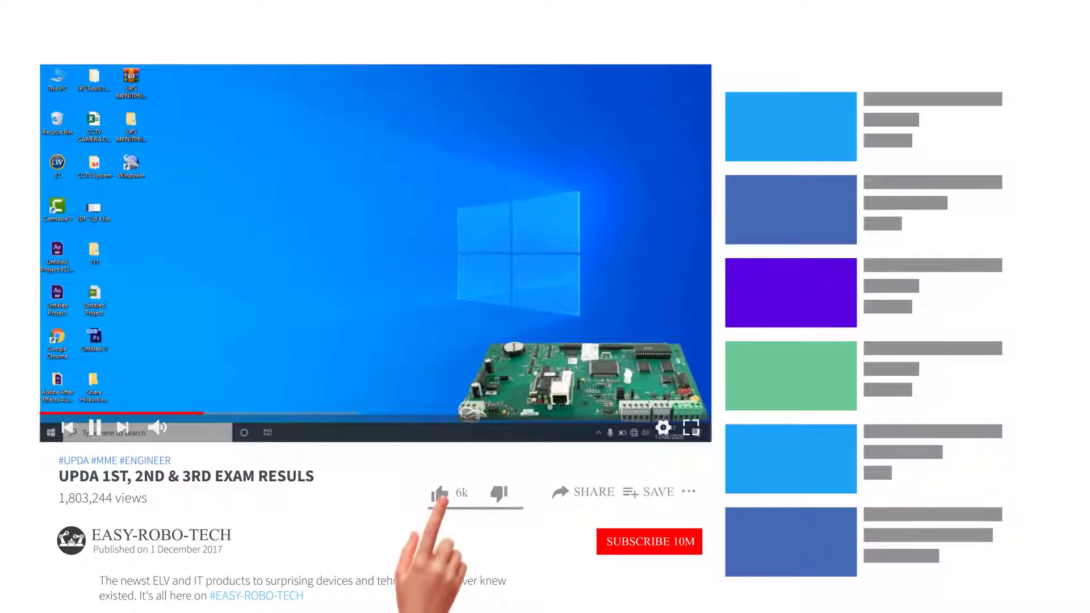
Click around the Windows desktop and taskbar before starting the ping.
{"action": "left_click", "coordinate": [440, 492]}
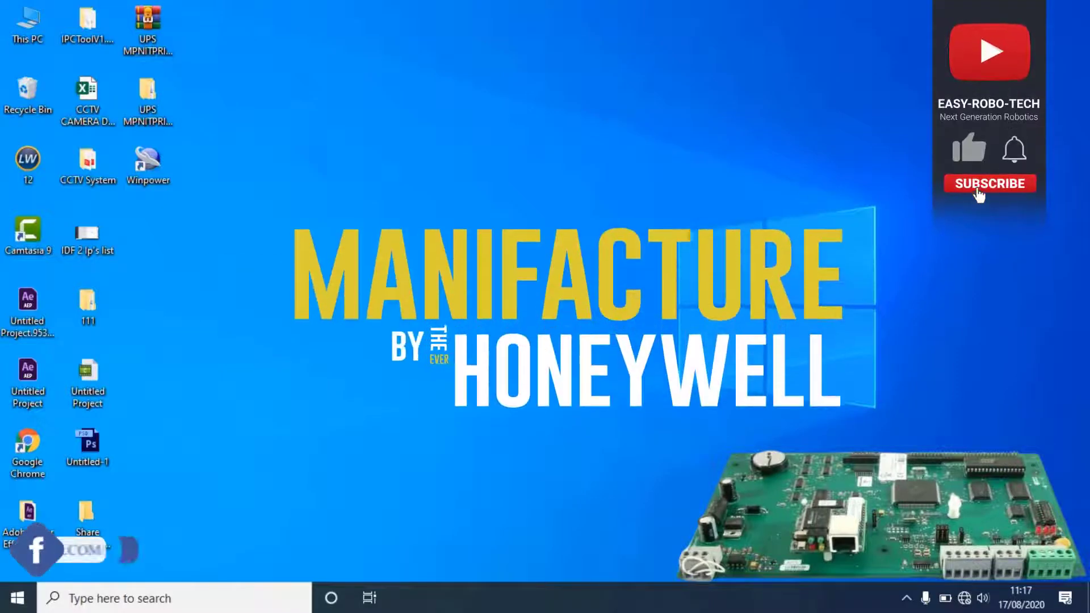
{"action": "left_click", "coordinate": [988, 184]}
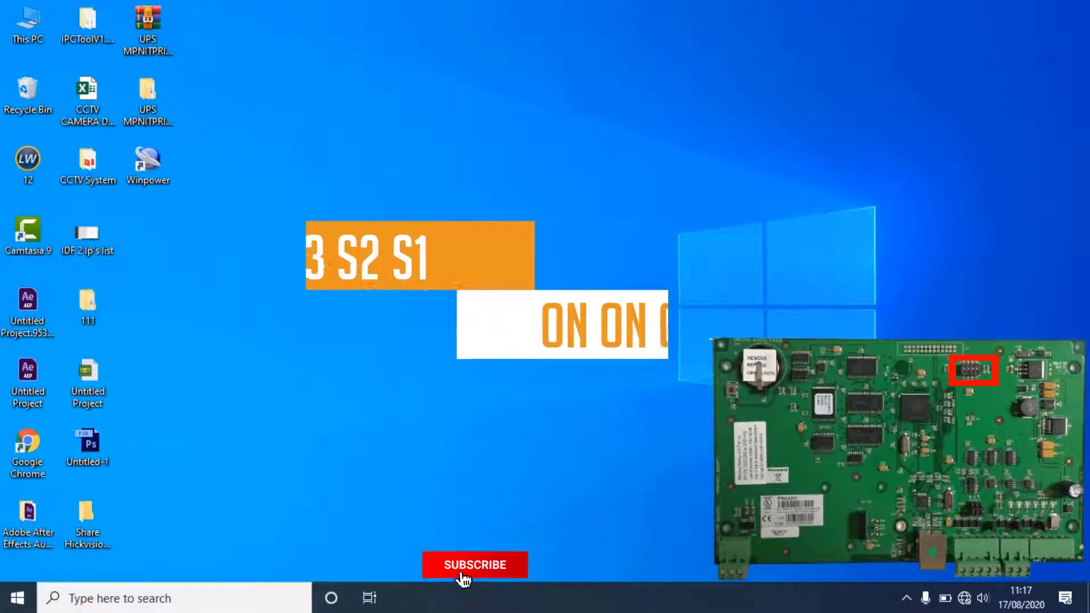
{"action": "left_click", "coordinate": [475, 564]}
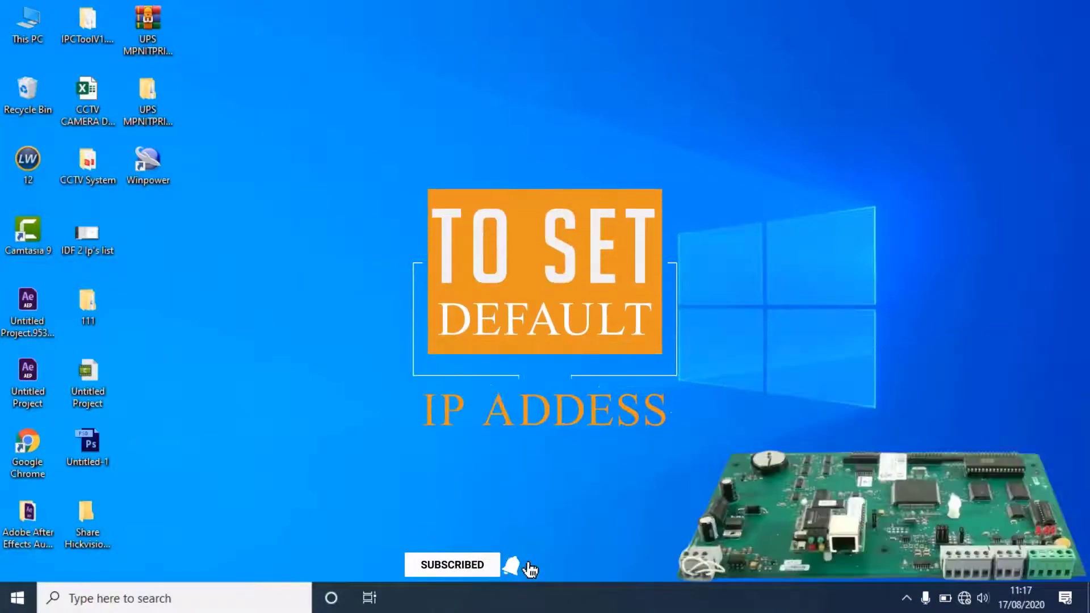
{"action": "left_click", "coordinate": [512, 564]}
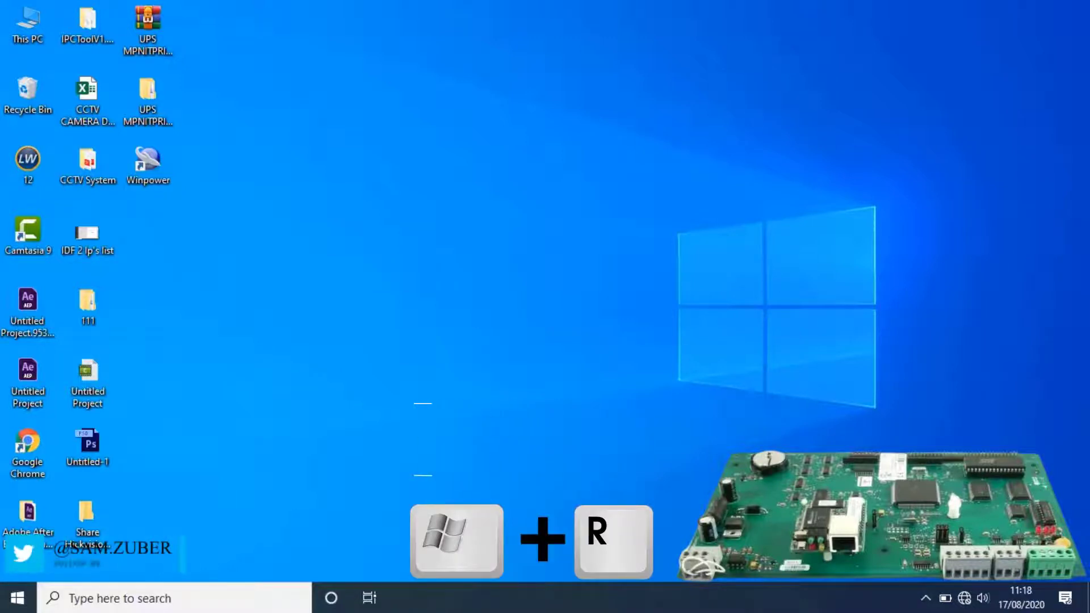
Run 'ping 192.168.0.251 -t' from the Run box and watch the steady replies.
{"action": "key", "text": "win+r"}
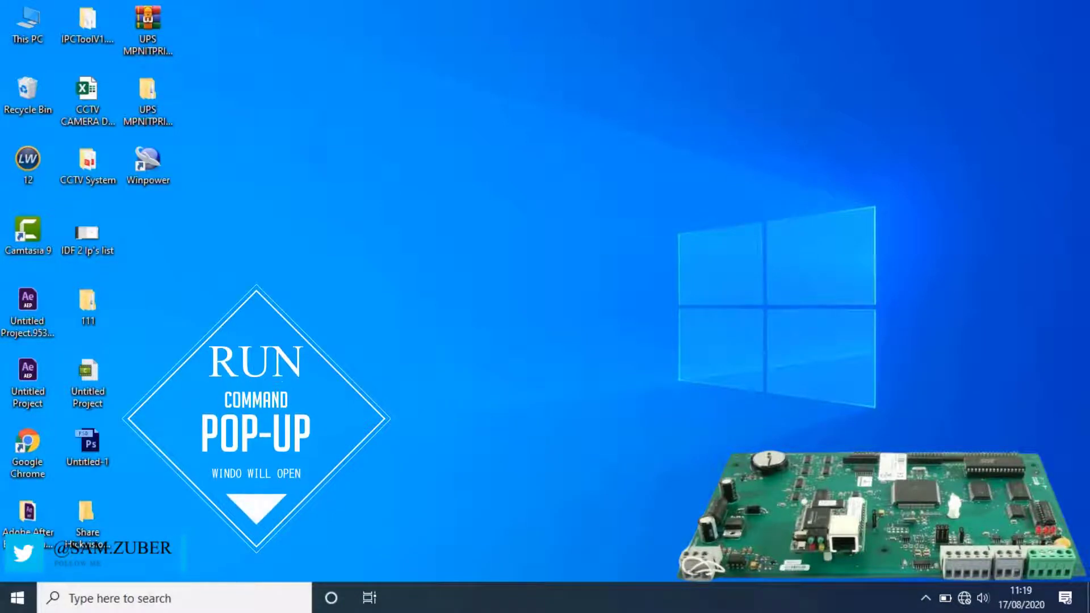
{"action": "key", "text": "Win+r"}
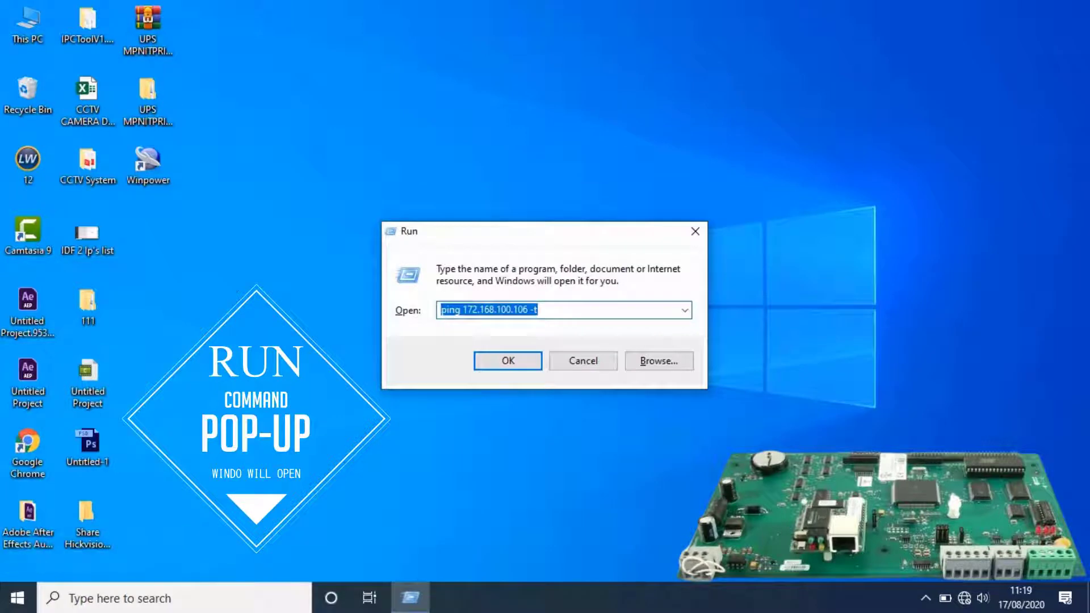
{"action": "type", "text": "ping 1"}
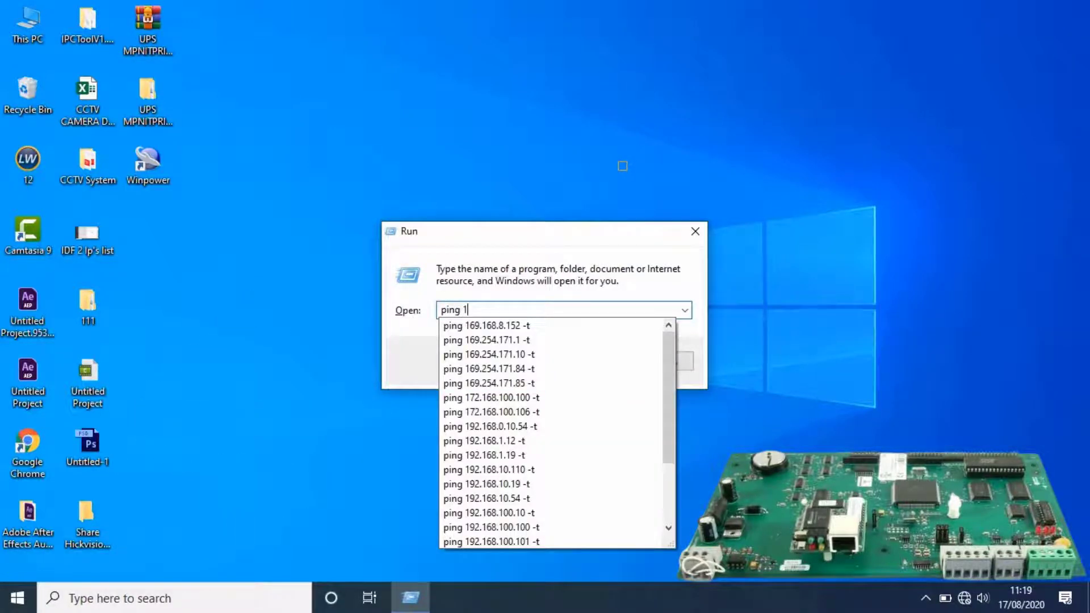
{"action": "type", "text": "92.168.0.251"}
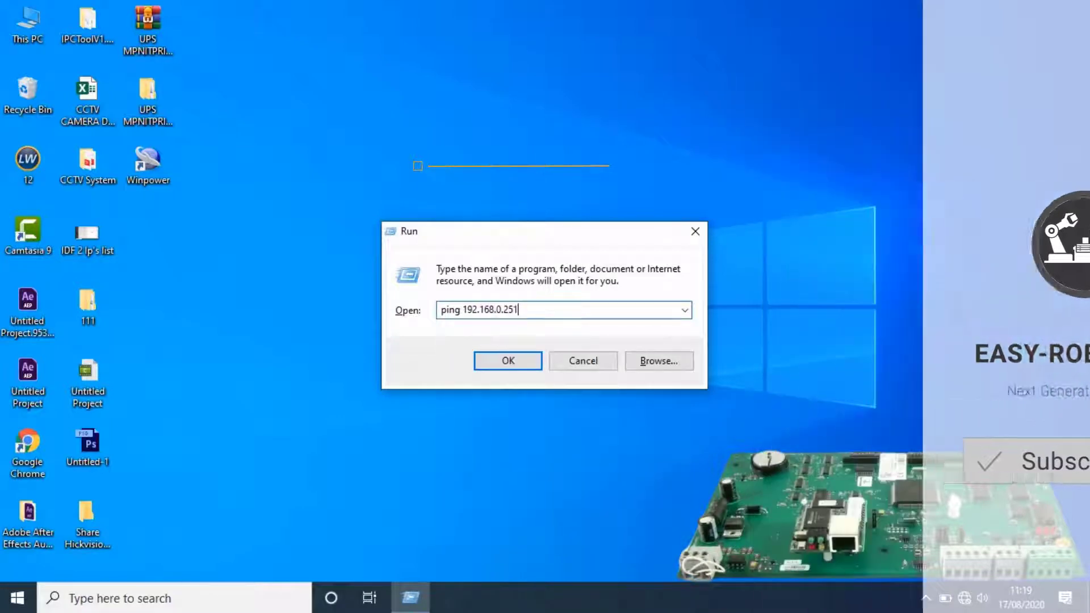
{"action": "type", "text": "-t"}
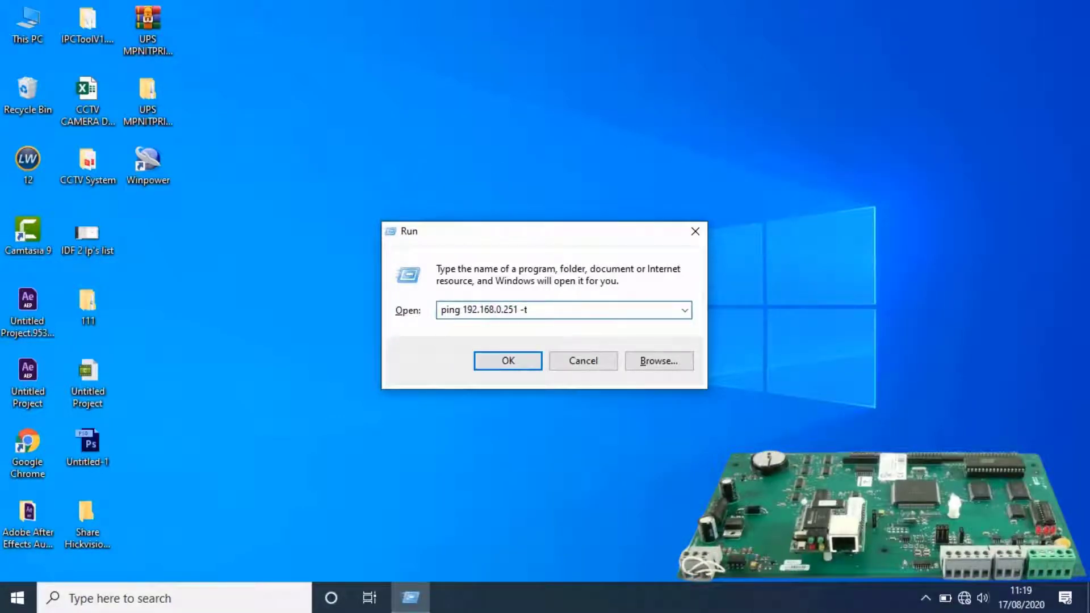
{"action": "left_click", "coordinate": [507, 361]}
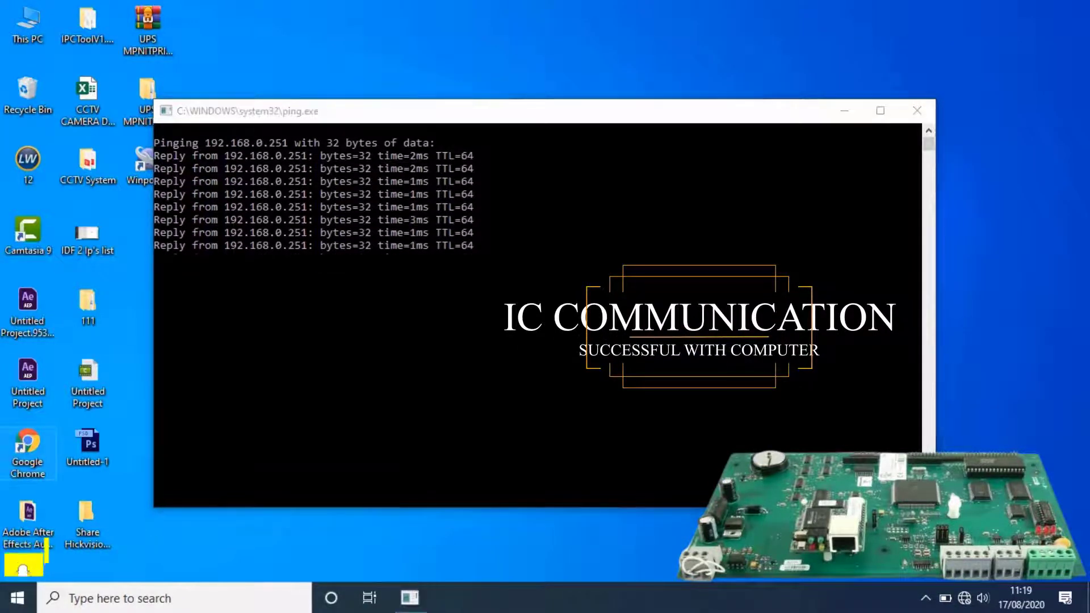
{"action": "left_click", "coordinate": [916, 111]}
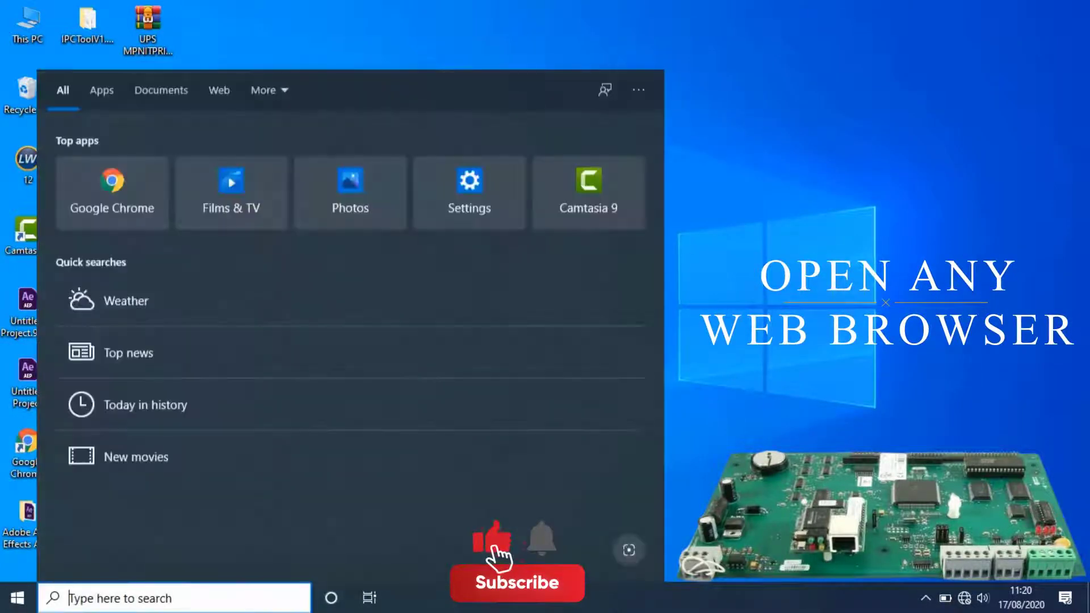
Browse to 192.168.0.251, choose 'Click Here to Login', and go on past the certificate warning.
{"action": "type", "text": "excel"}
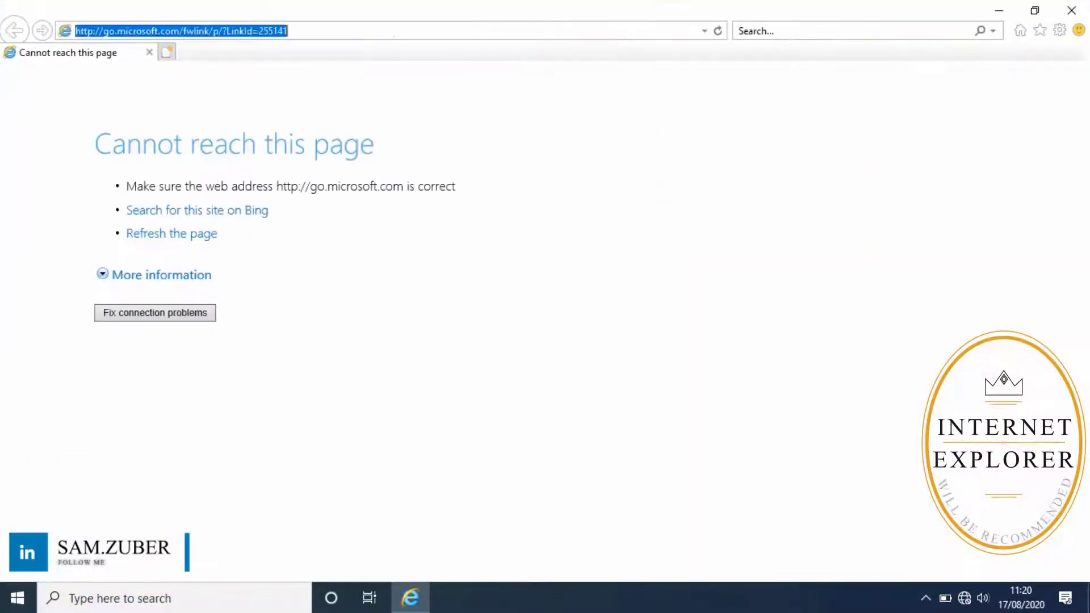
{"action": "type", "text": "192.168.0.251/"}
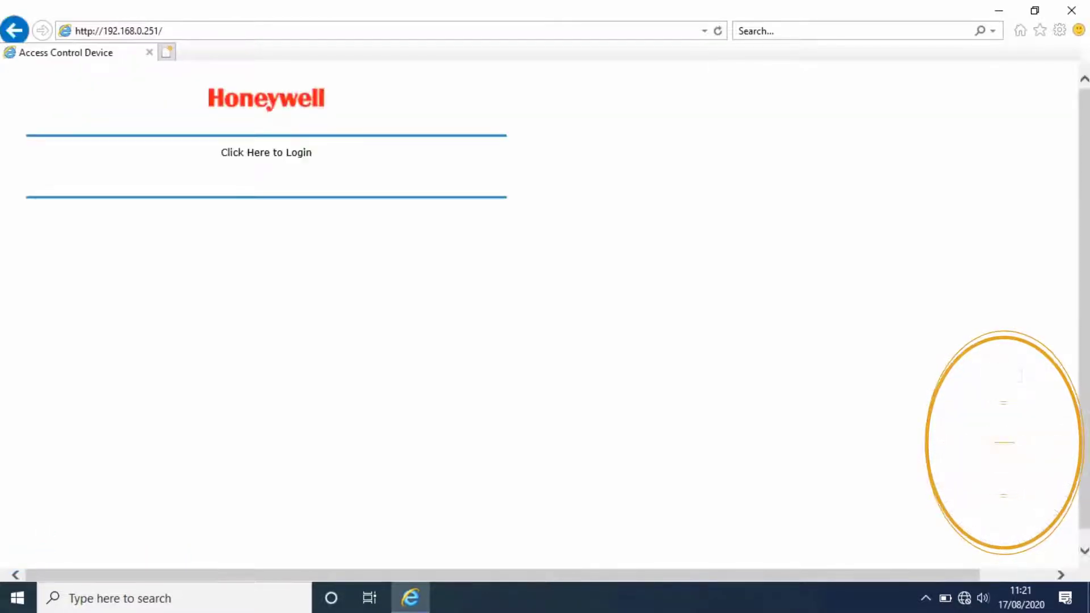
{"action": "mouse_move", "coordinate": [265, 152]}
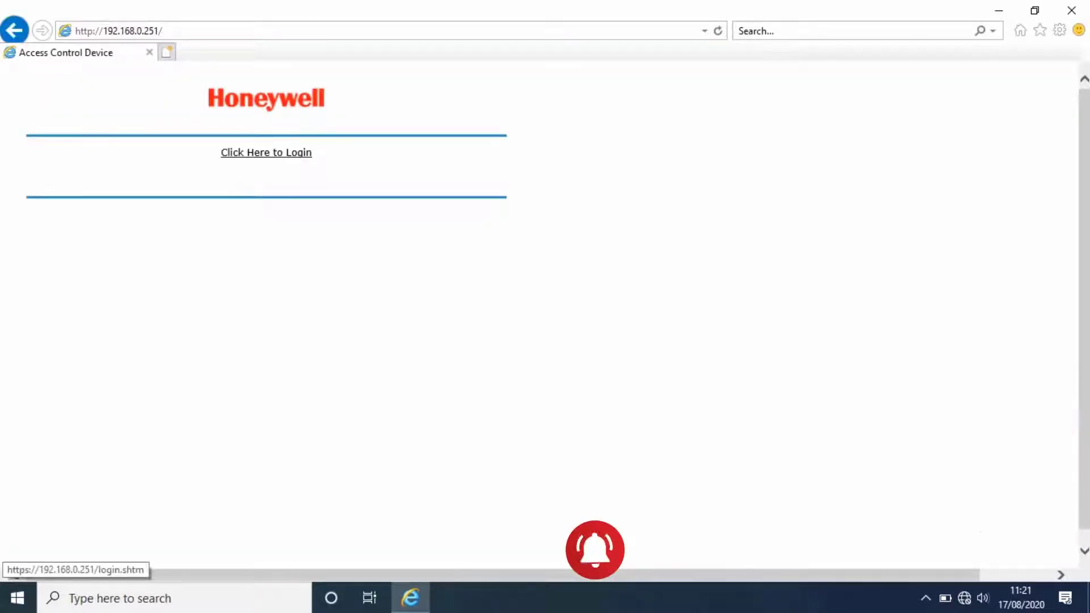
{"action": "left_click", "coordinate": [266, 152]}
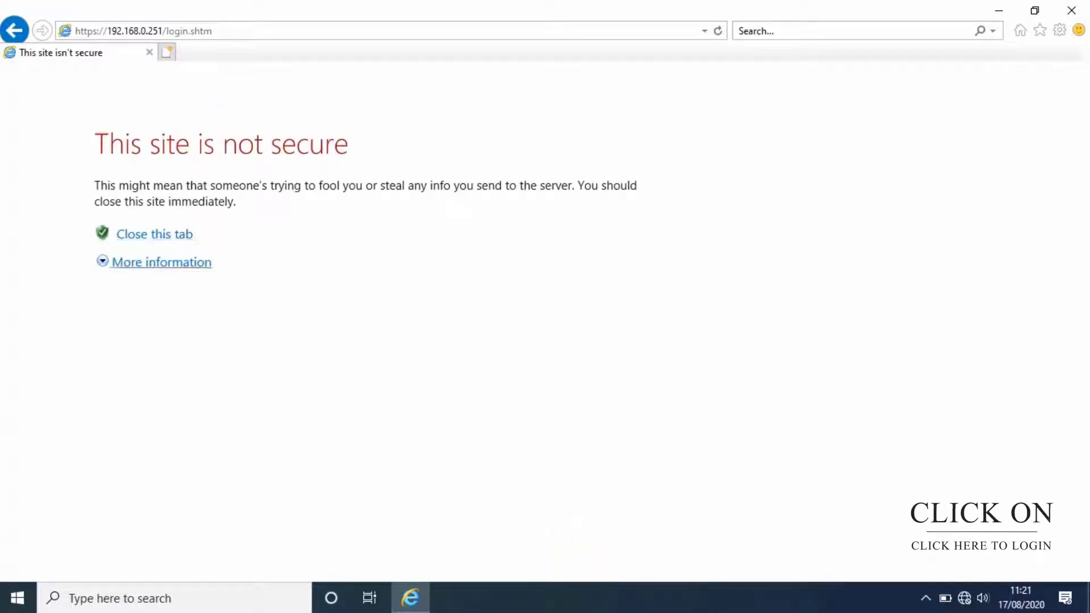
{"action": "left_click", "coordinate": [161, 262]}
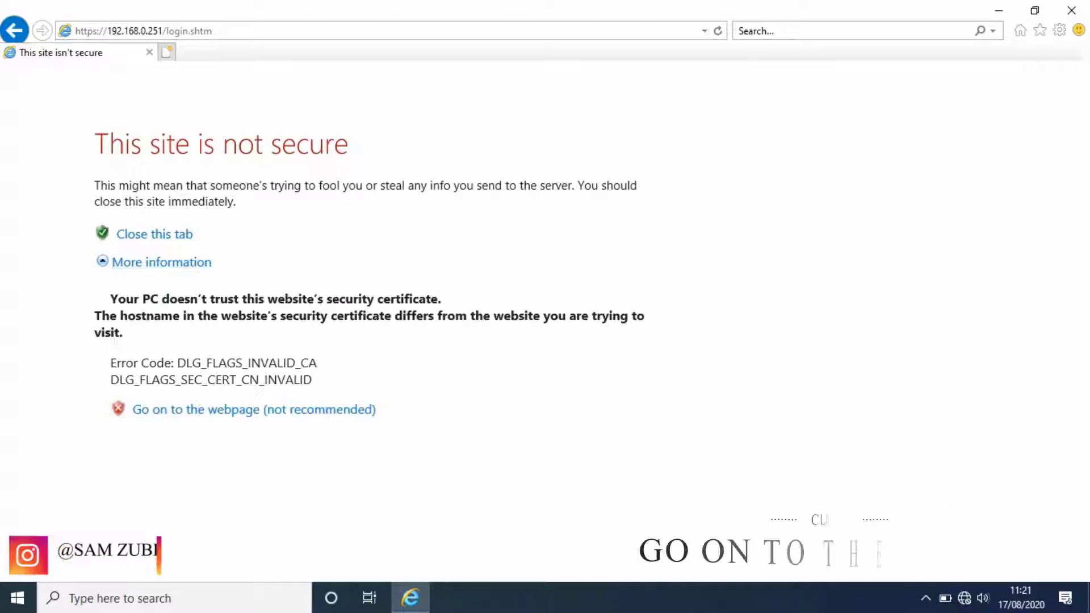
{"action": "left_click", "coordinate": [253, 409]}
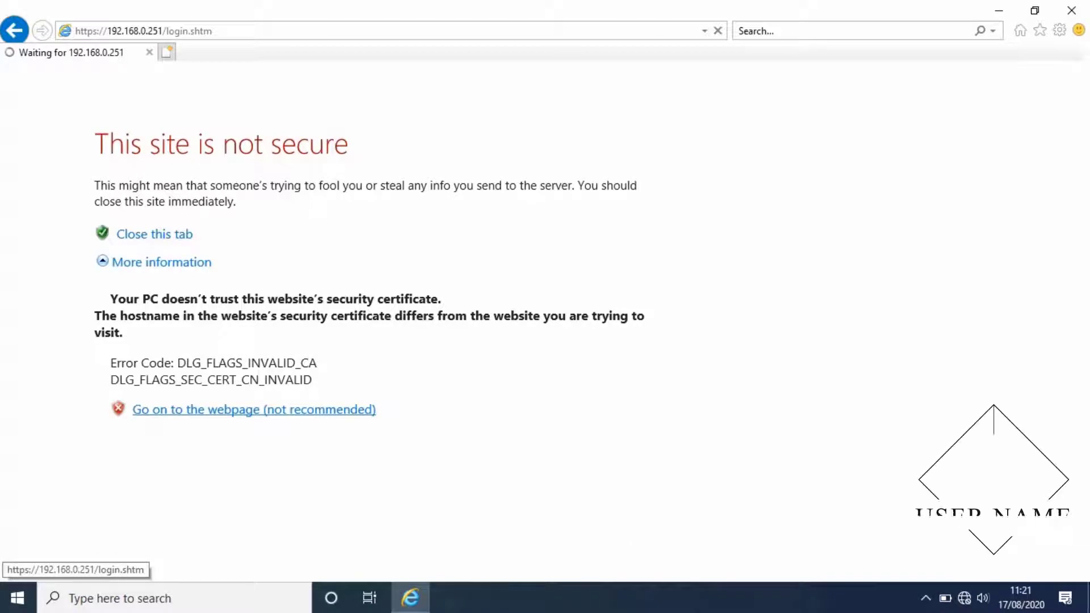
Log in as admin and click OK on the 'Default User Log-in is enabled' message.
{"action": "left_click", "coordinate": [253, 409]}
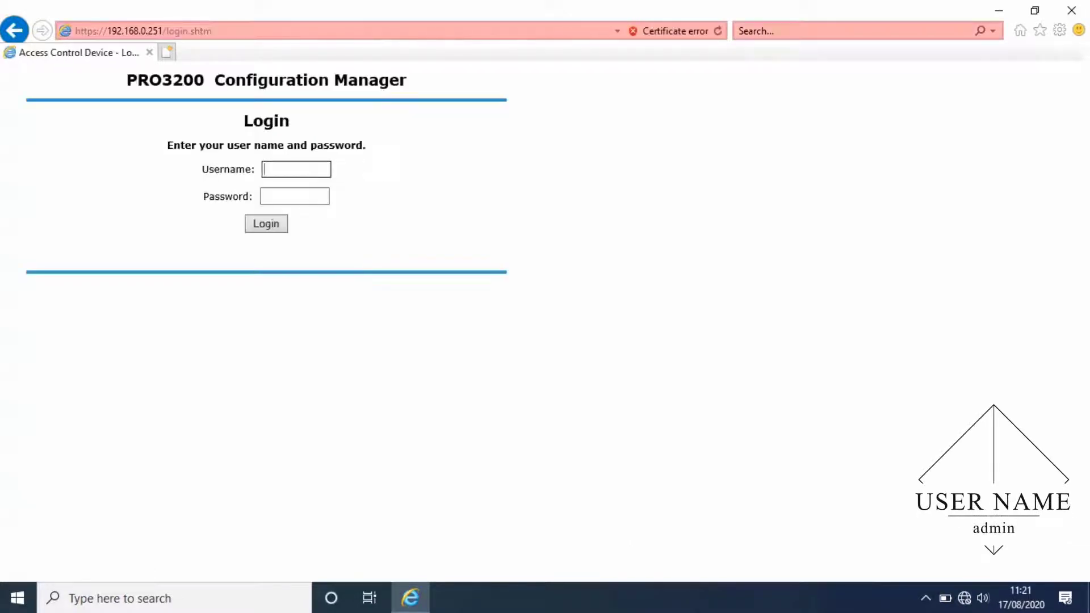
{"action": "type", "text": "admin"}
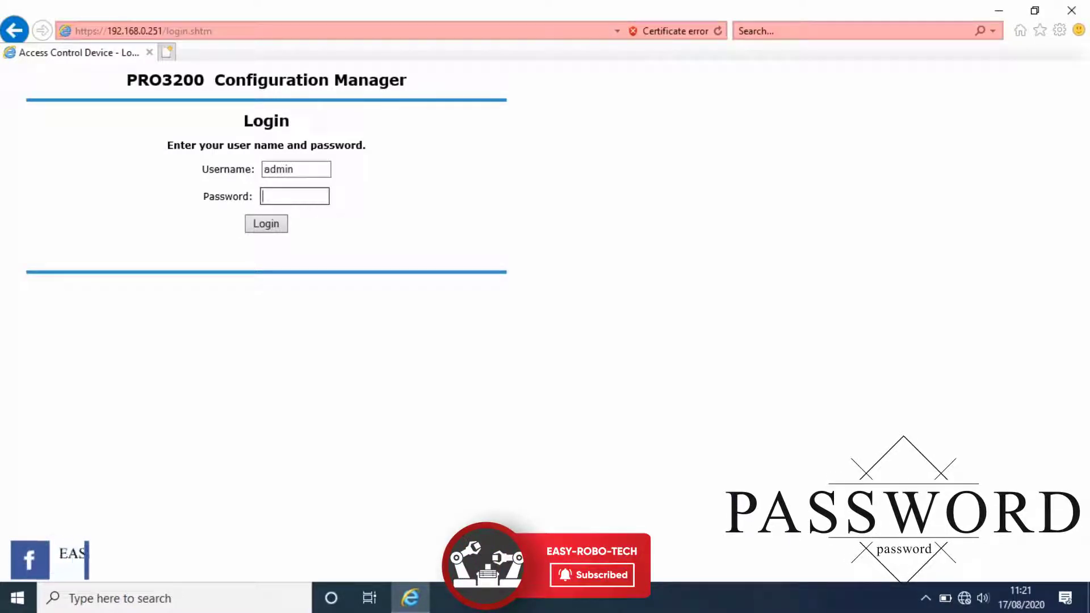
{"action": "type", "text": "password"}
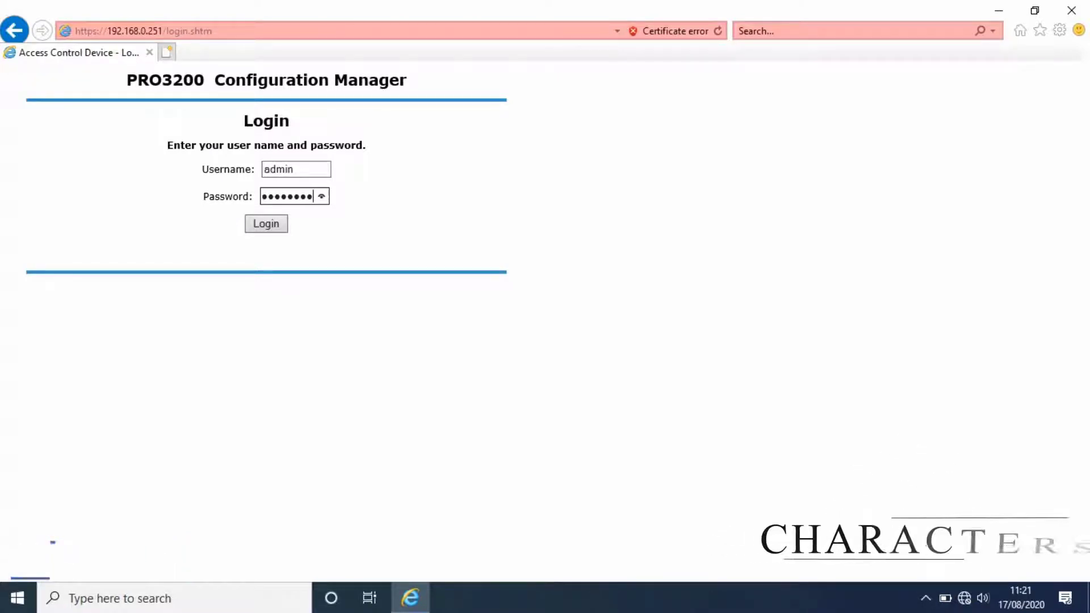
{"action": "left_click", "coordinate": [266, 223]}
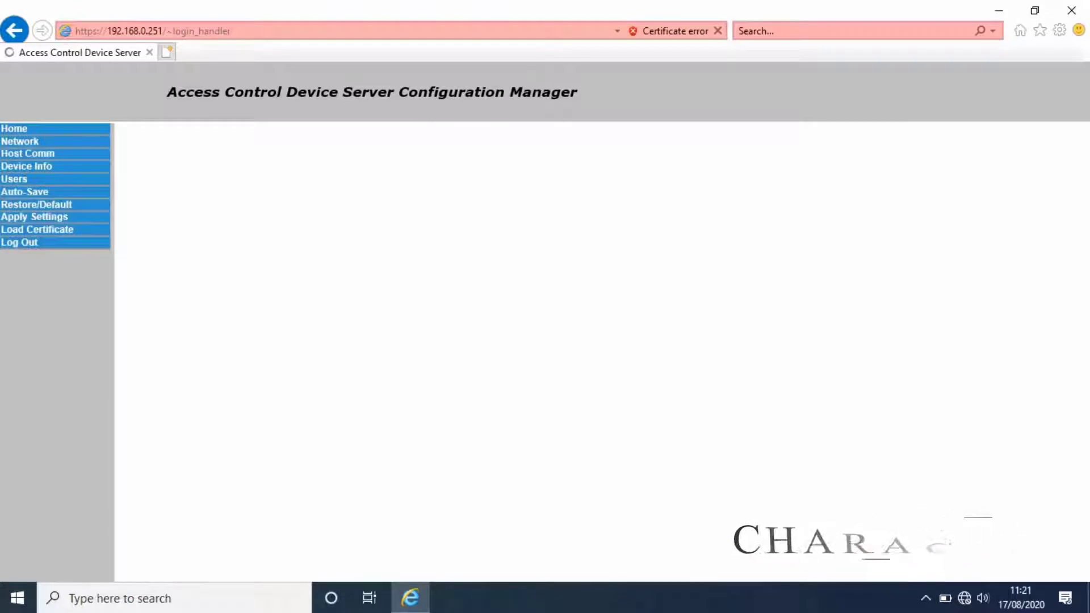
{"action": "left_click", "coordinate": [14, 128]}
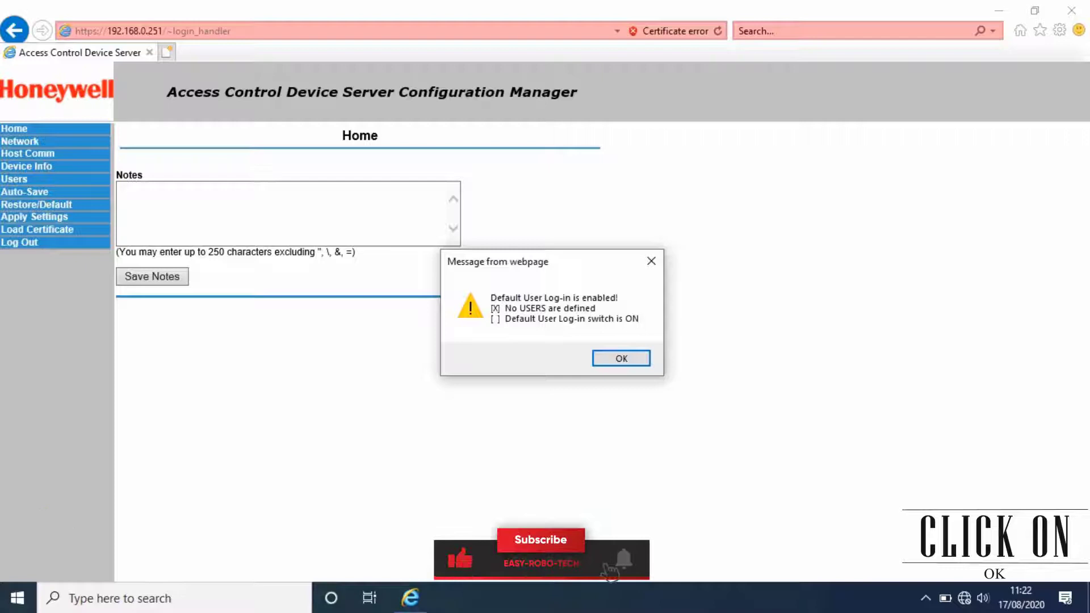
{"action": "left_click", "coordinate": [540, 540]}
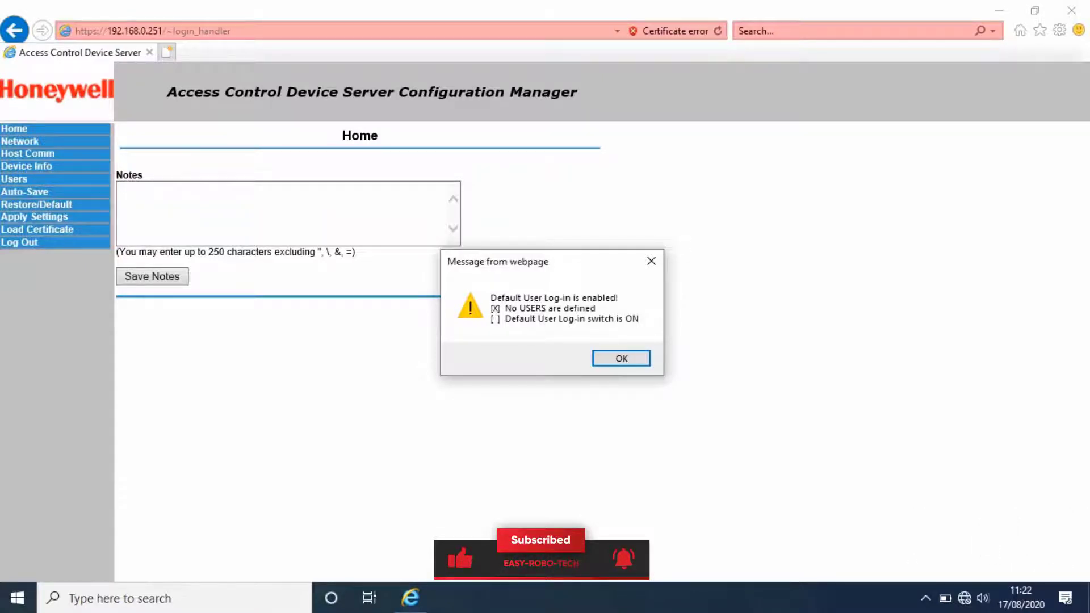
{"action": "left_click", "coordinate": [619, 358]}
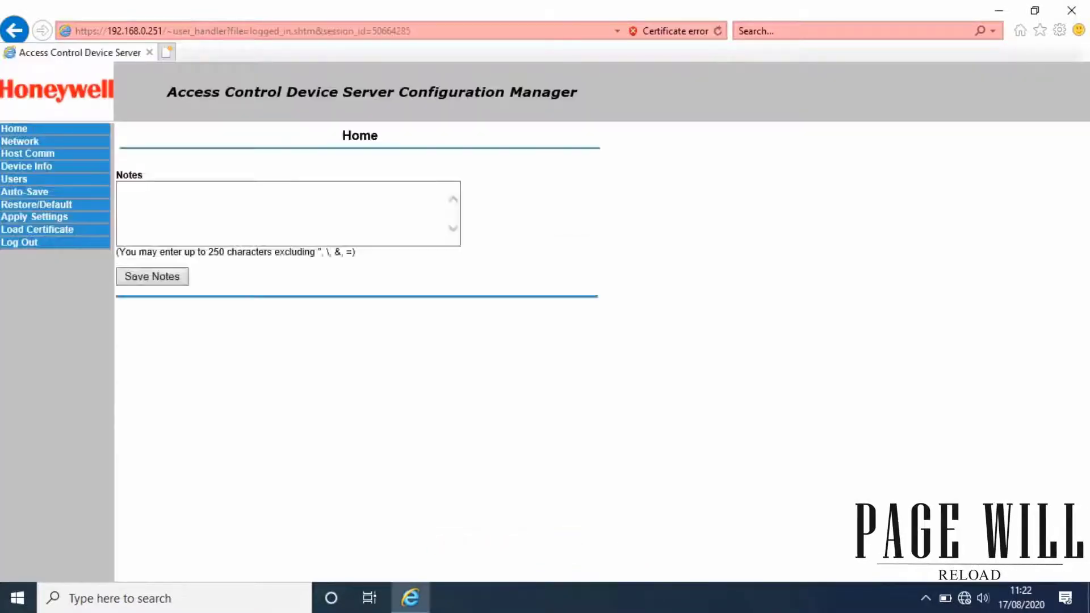
Switch Network to static IP 172.168.100.201, mask 255.255.255.0, gateway/DNS 172.168.100.1, and accept.
{"action": "left_click", "coordinate": [19, 142]}
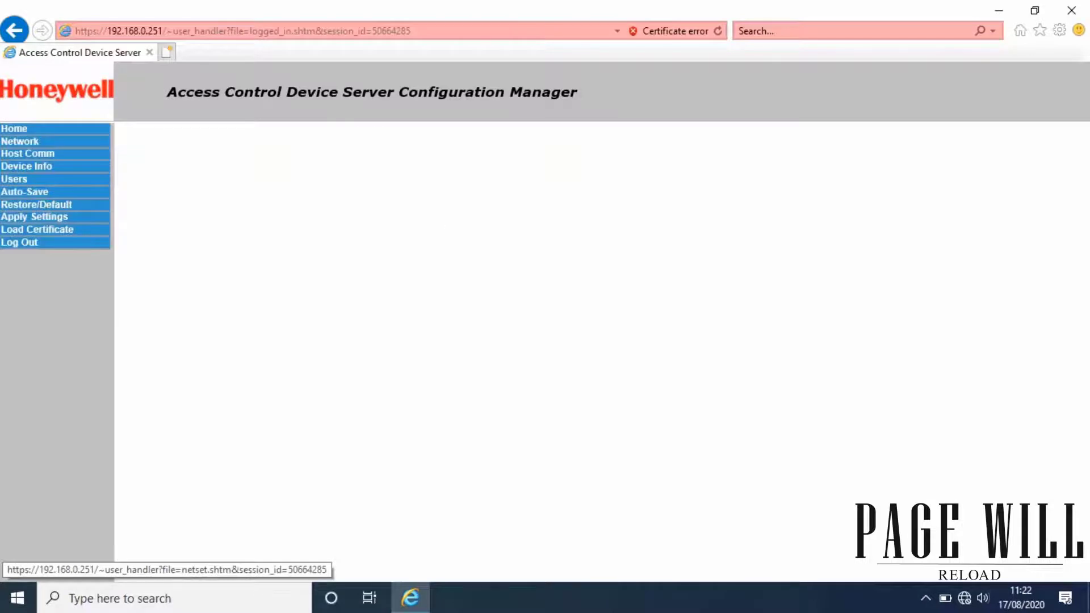
{"action": "left_click", "coordinate": [21, 141]}
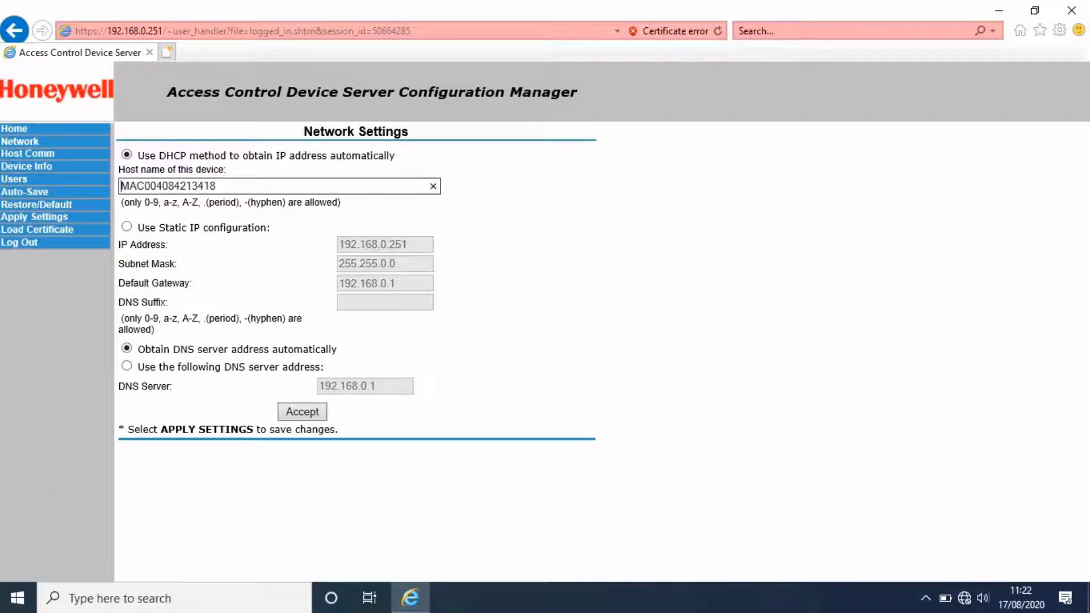
{"action": "left_click", "coordinate": [127, 227]}
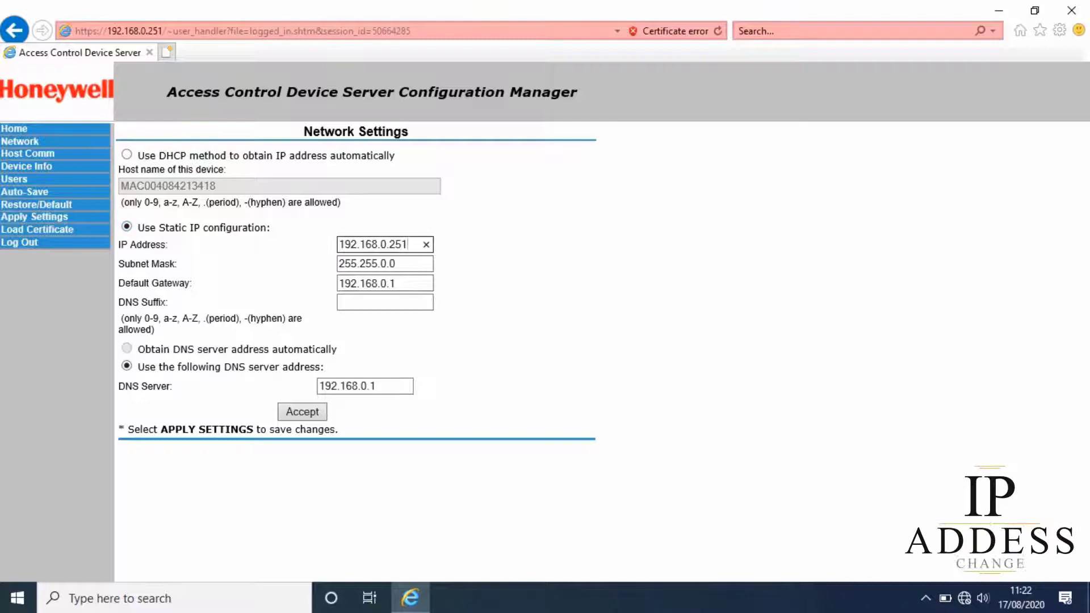
{"action": "type", "text": "172.168.1"}
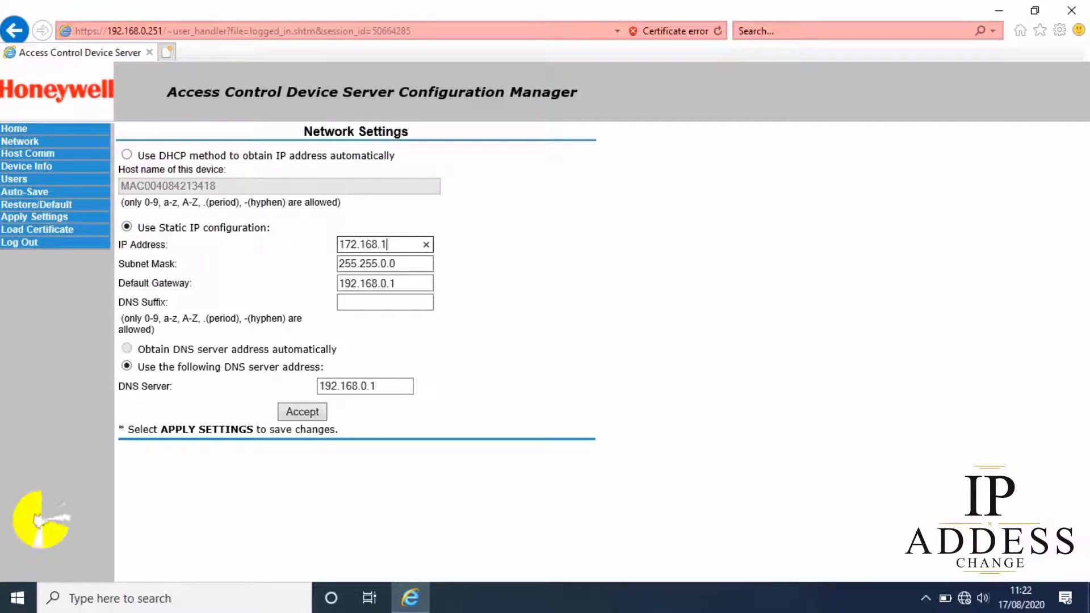
{"action": "type", "text": "255."}
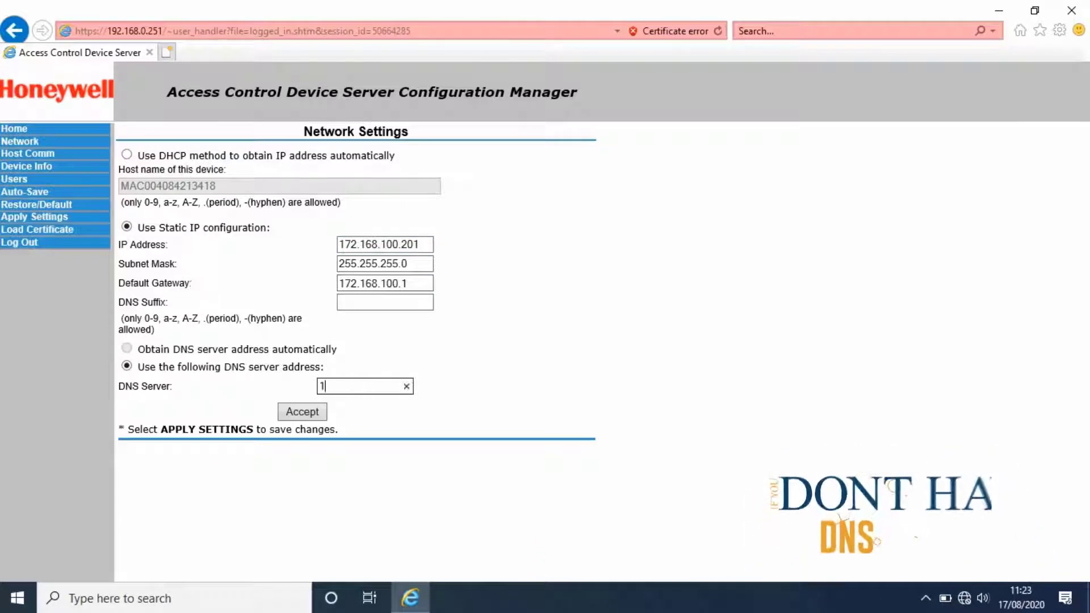
{"action": "type", "text": "72.168.100.1"}
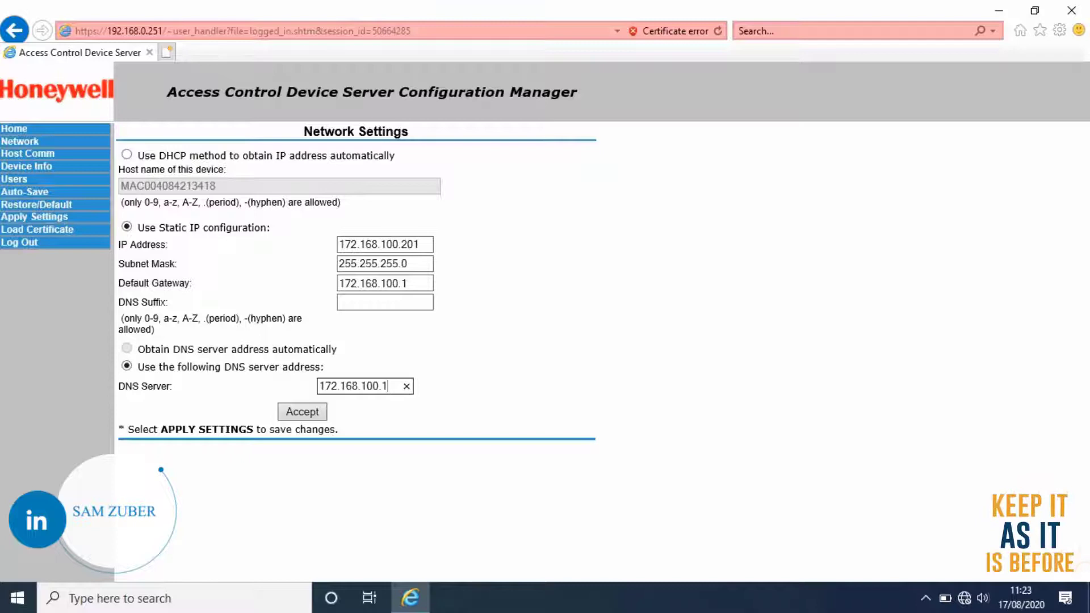
{"action": "left_click", "coordinate": [302, 411]}
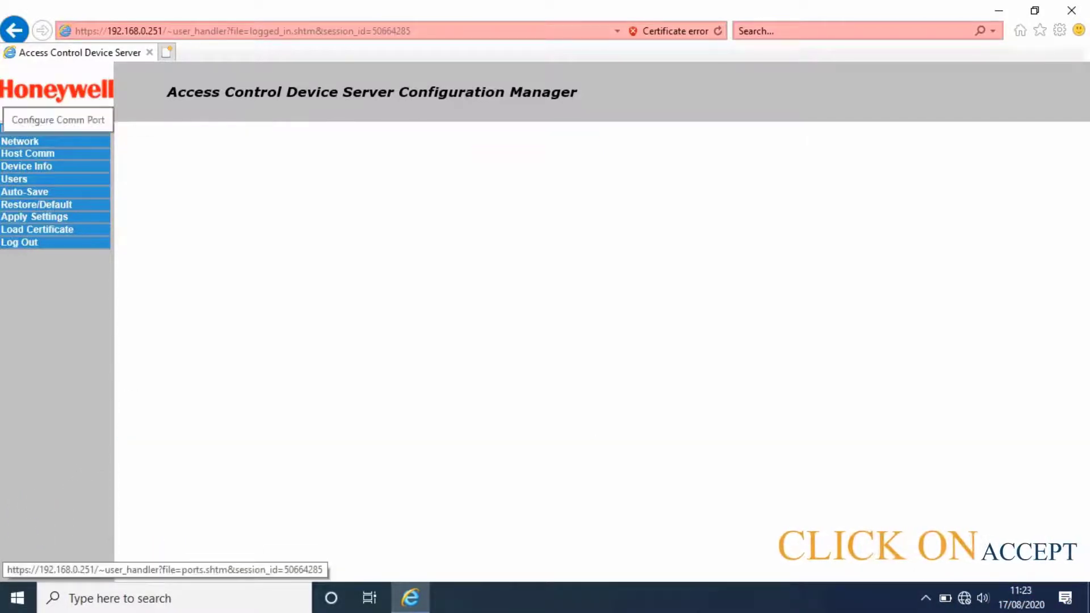
{"action": "left_click", "coordinate": [19, 141]}
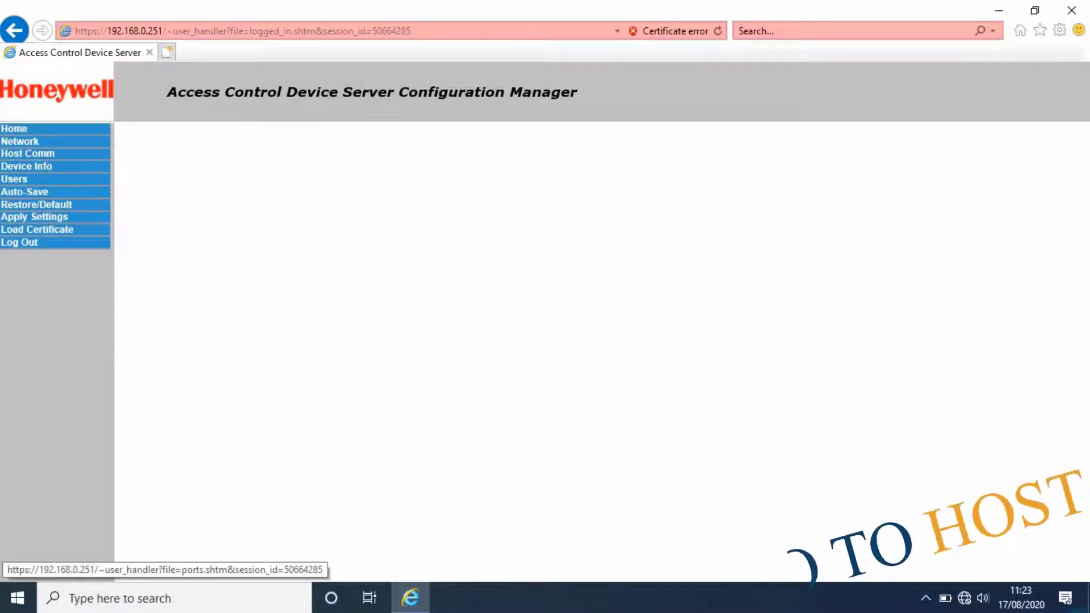
Change the Host Comm Communication Address from 0 to 1.
{"action": "left_click", "coordinate": [28, 154]}
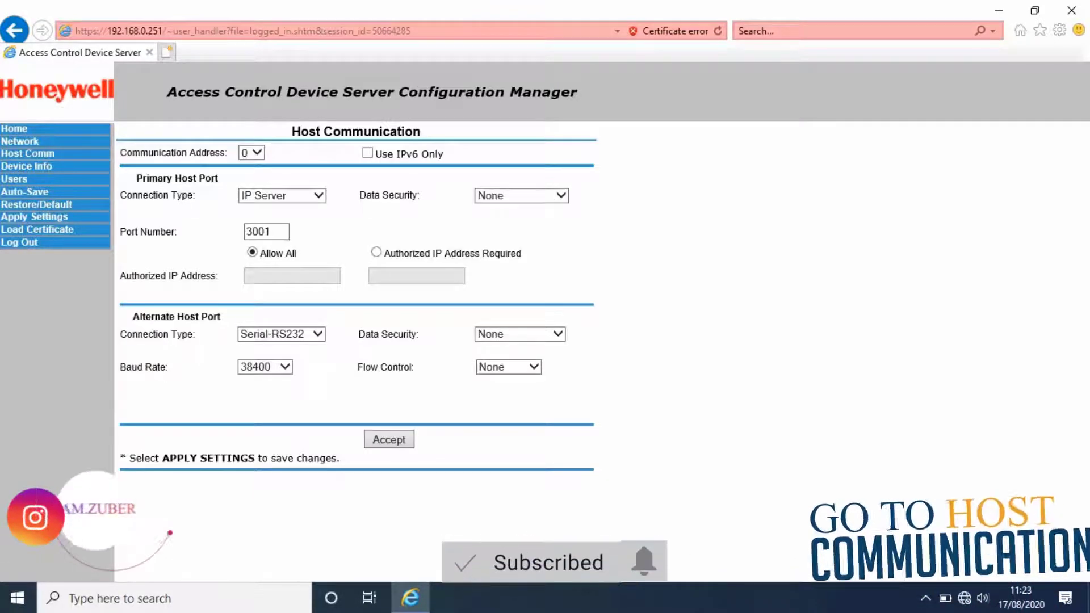
{"action": "left_click", "coordinate": [259, 152]}
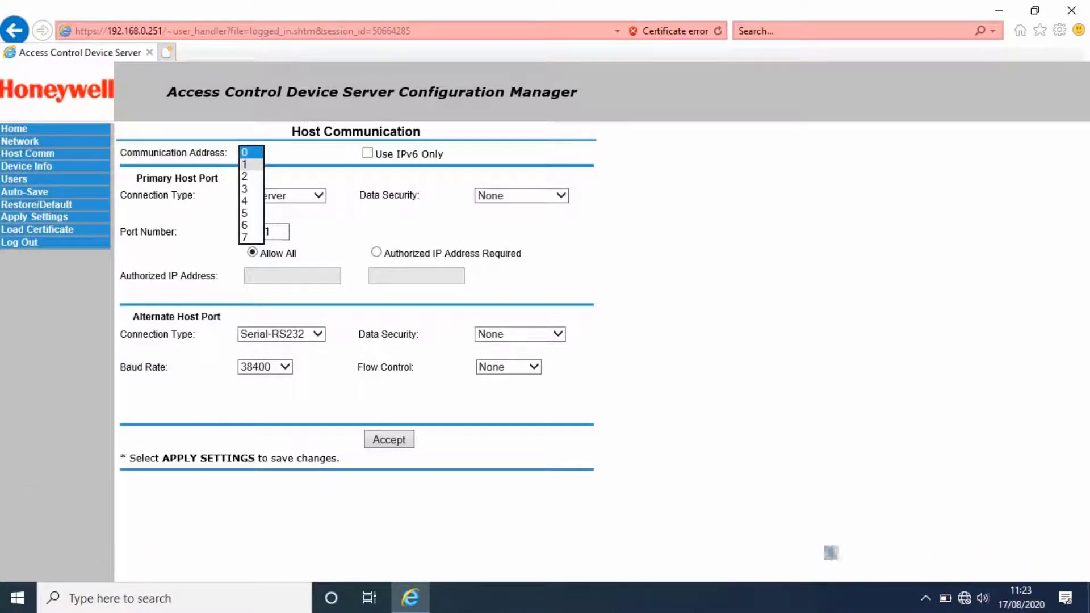
{"action": "left_click", "coordinate": [244, 164]}
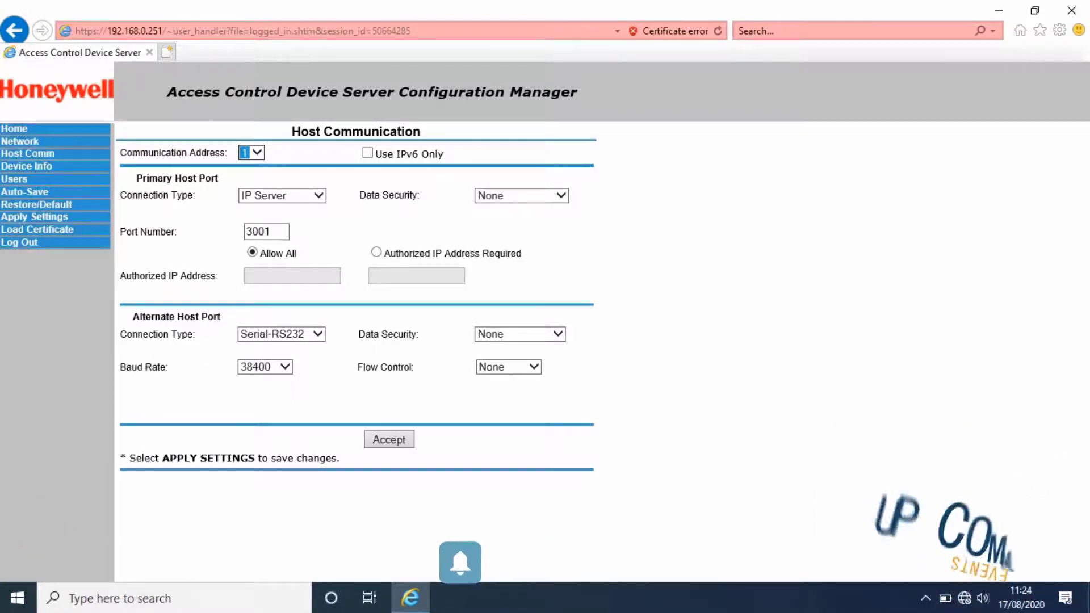
{"action": "mouse_move", "coordinate": [388, 438]}
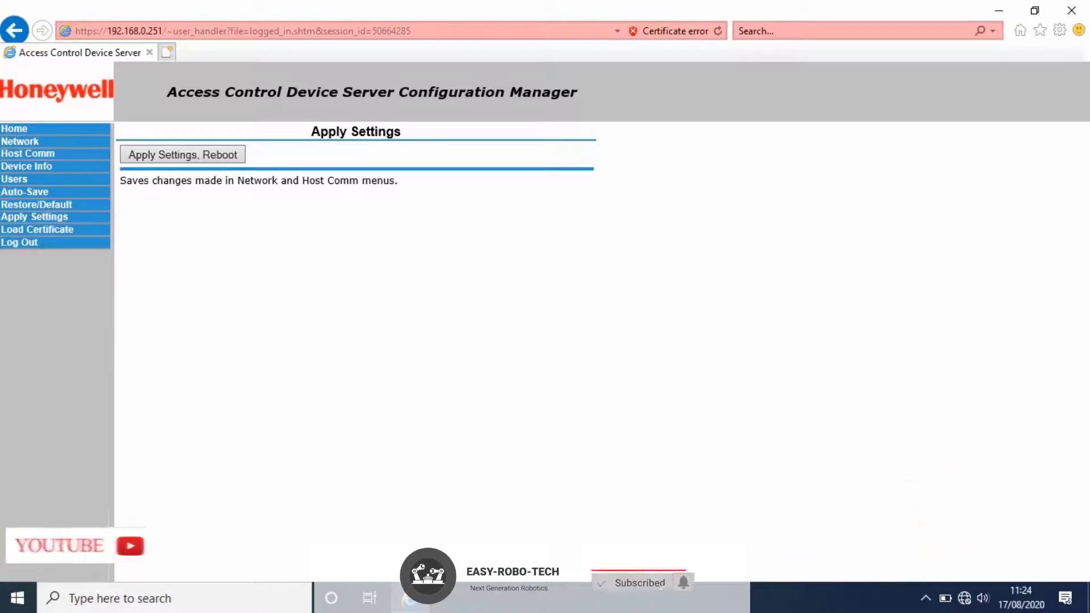
{"action": "mouse_move", "coordinate": [183, 154]}
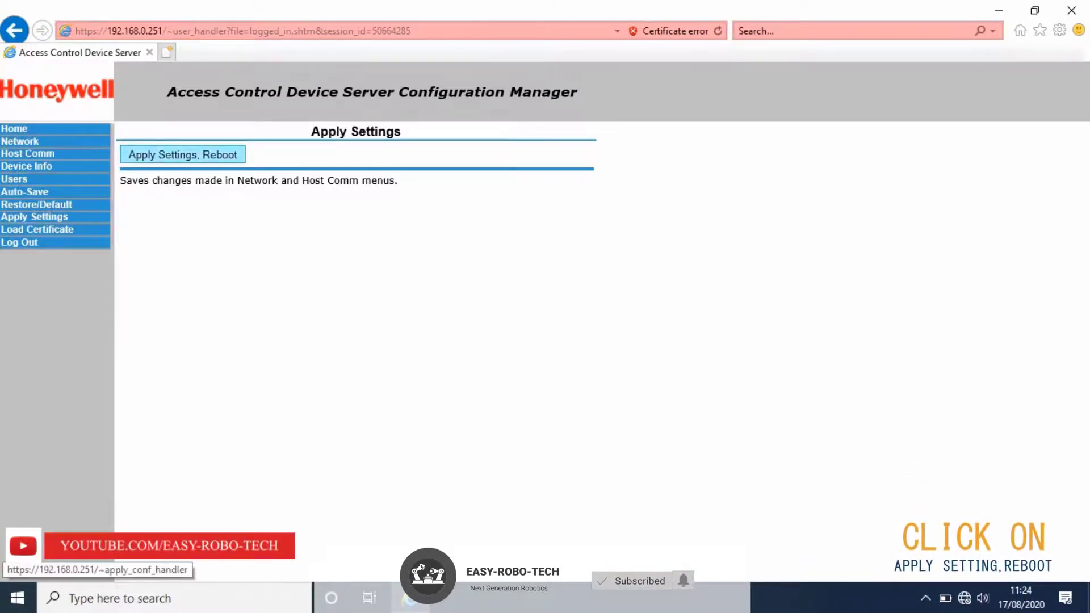
Apply settings and reboot the board, acknowledge the restart message, and close the browser tab.
{"action": "left_click", "coordinate": [183, 154]}
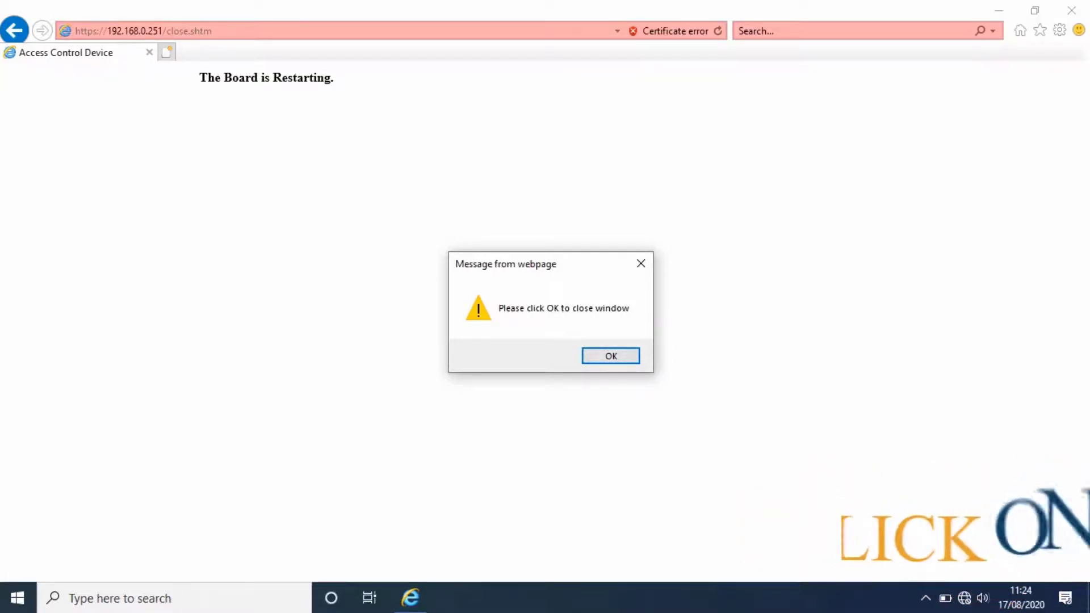
{"action": "left_click", "coordinate": [610, 355]}
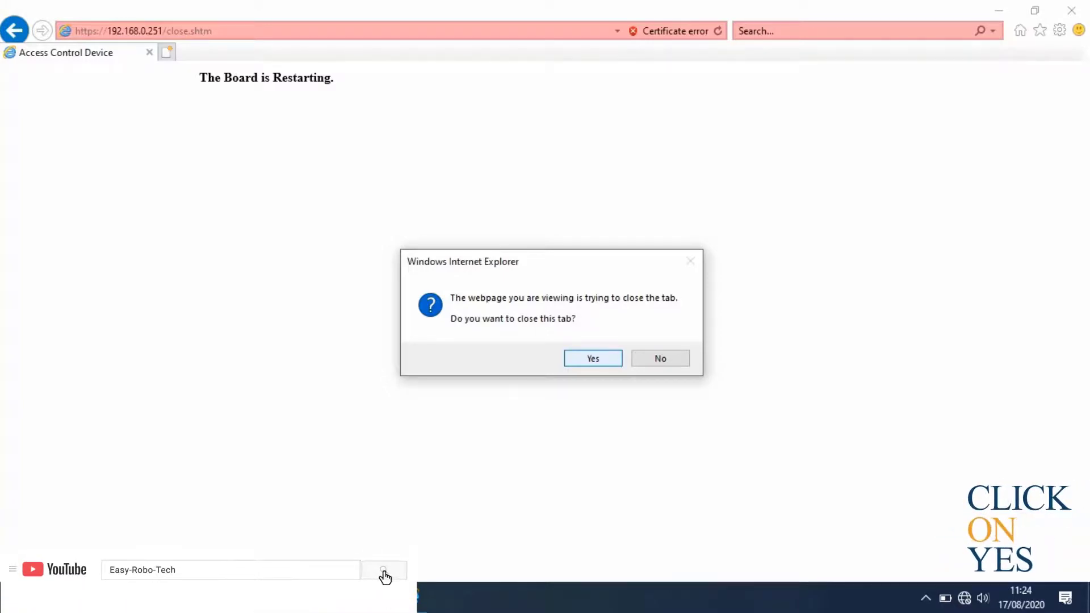
{"action": "left_click", "coordinate": [591, 358]}
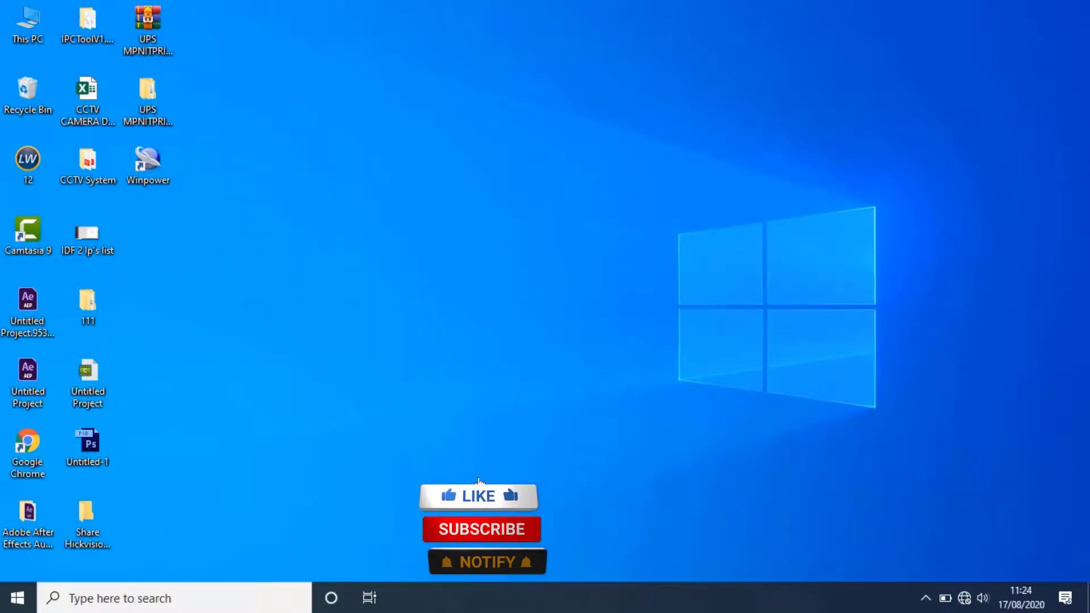
Give the Ethernet adapter an IPv4 address in the 172.168.100.x range.
{"action": "left_click", "coordinate": [478, 496]}
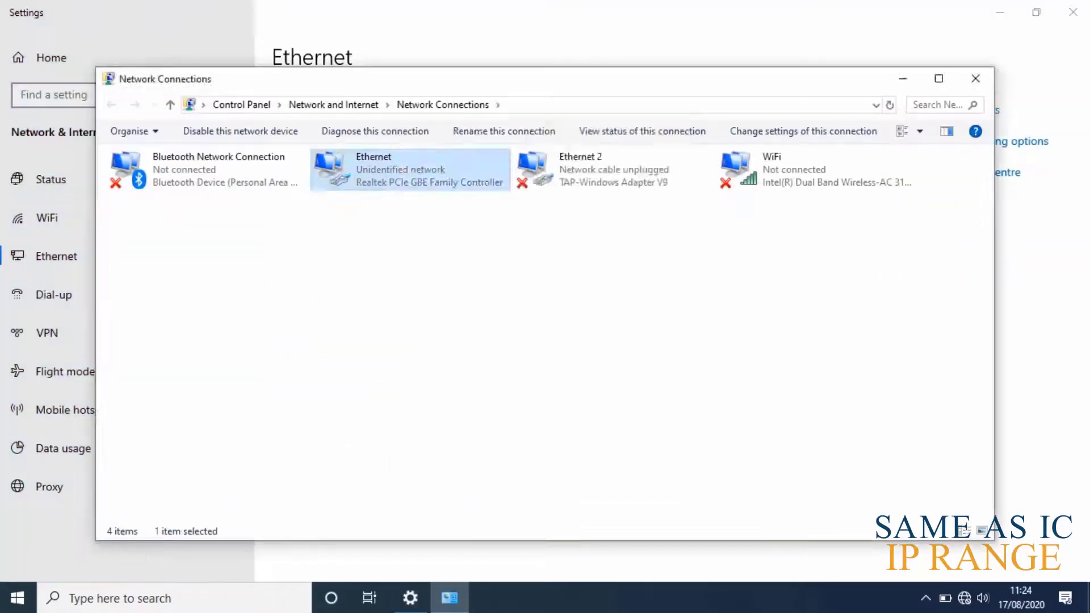
{"action": "type", "text": "10"}
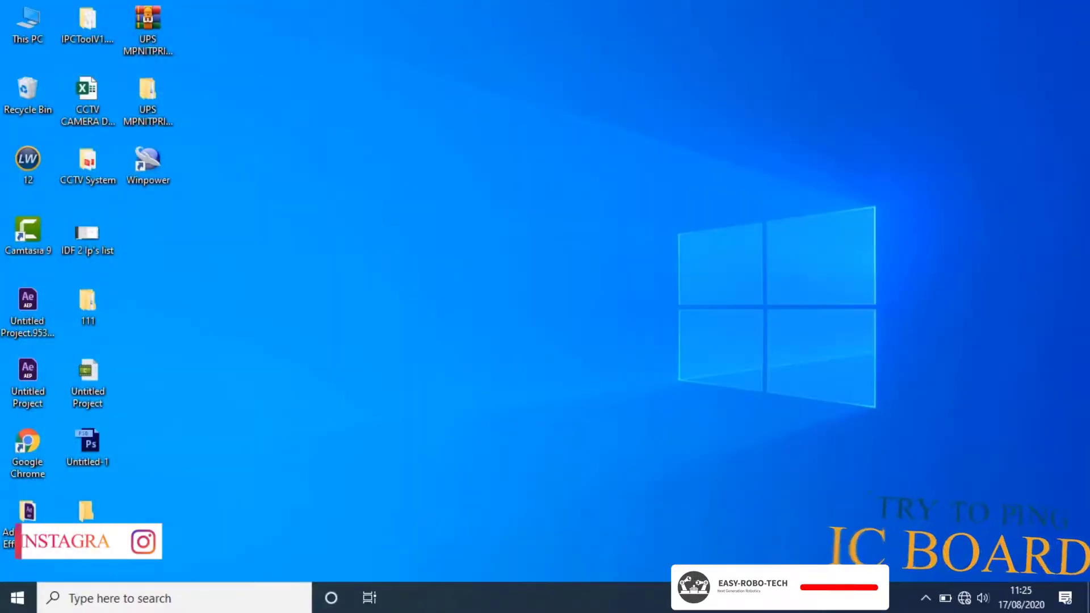
Ping 172.168.100.201 from the Run box until replies arrive, then close the ping window.
{"action": "key", "text": "Win+r"}
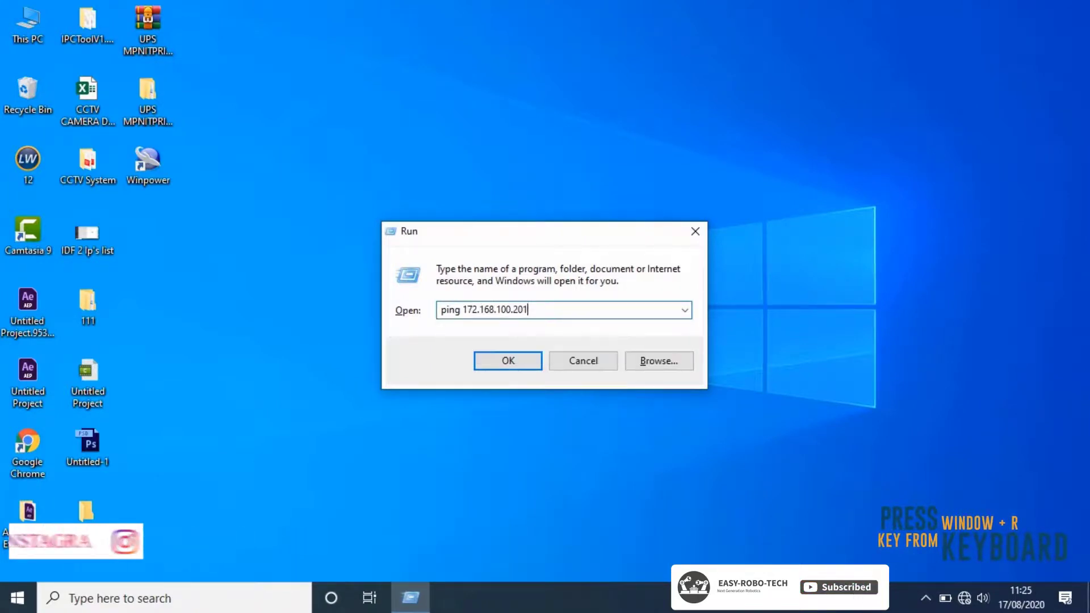
{"action": "left_click", "coordinate": [508, 360]}
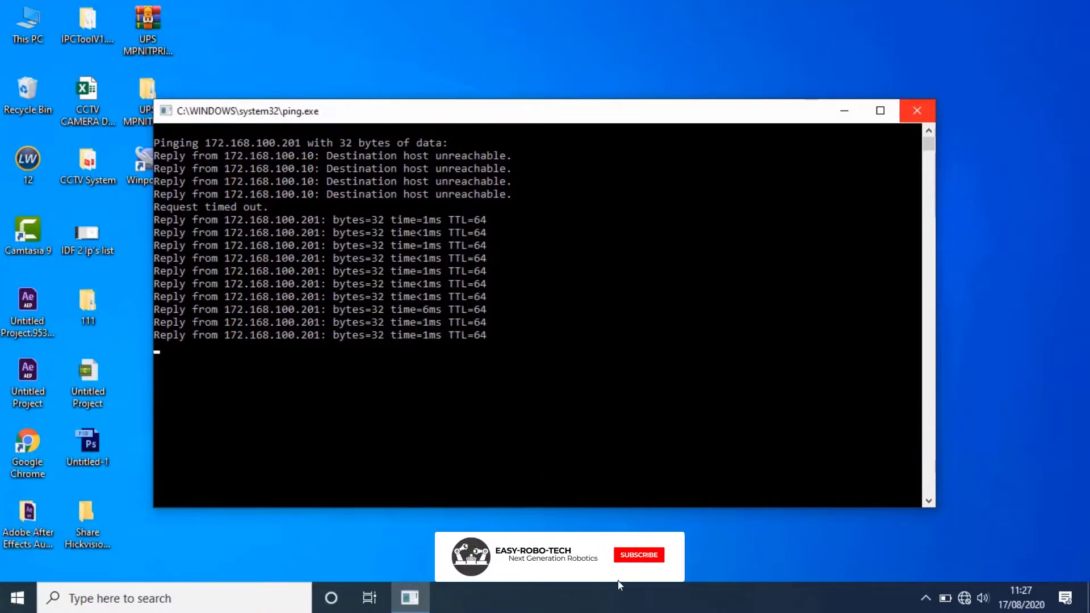
{"action": "left_click", "coordinate": [917, 110]}
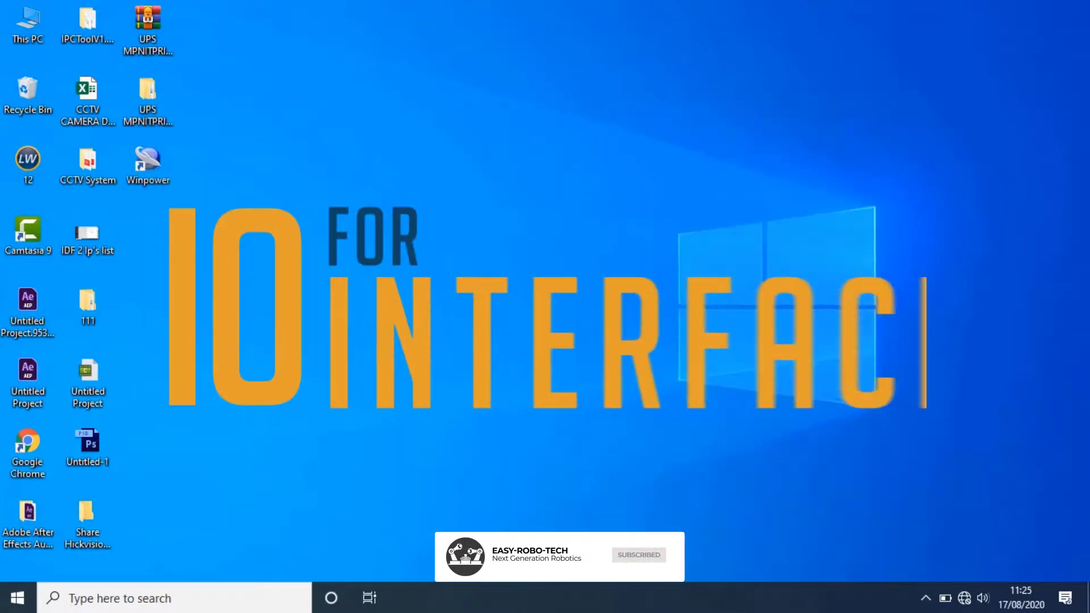